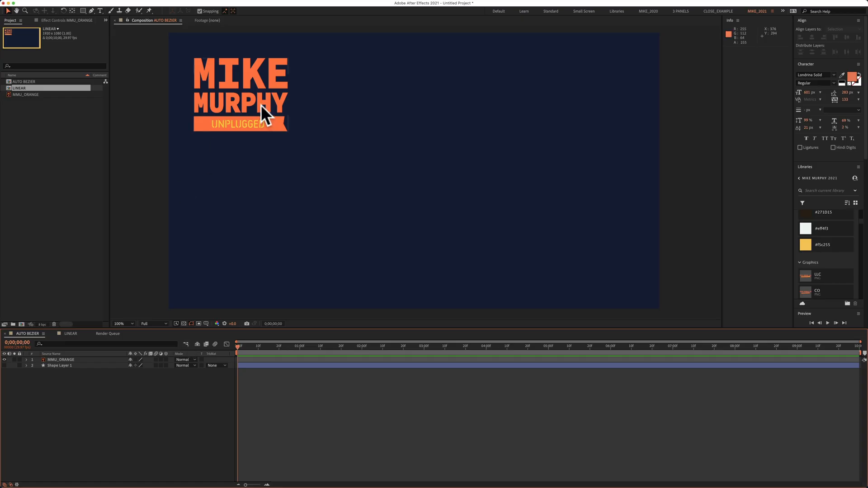
Step: Place the logo at the top left and record a Position keyframe there at 0 seconds
{"action": "left_click", "coordinate": [240, 94]}
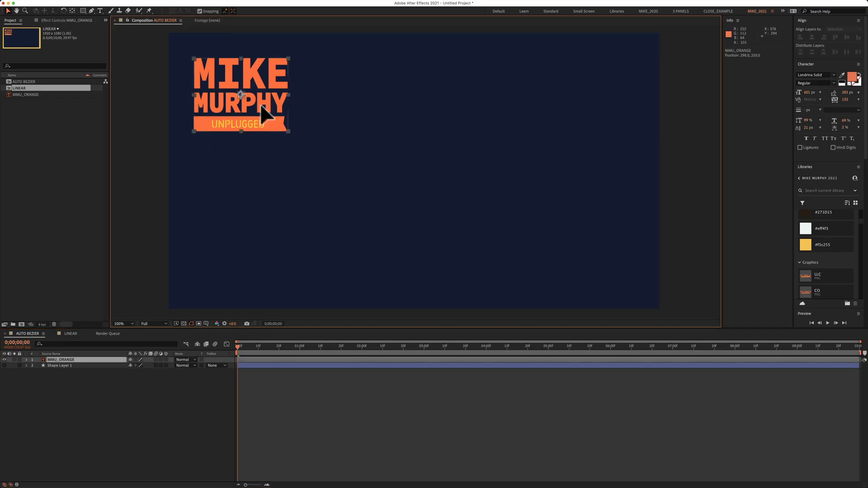
{"action": "left_click_drag", "start_coordinate": [240, 94], "coordinate": [246, 251]}
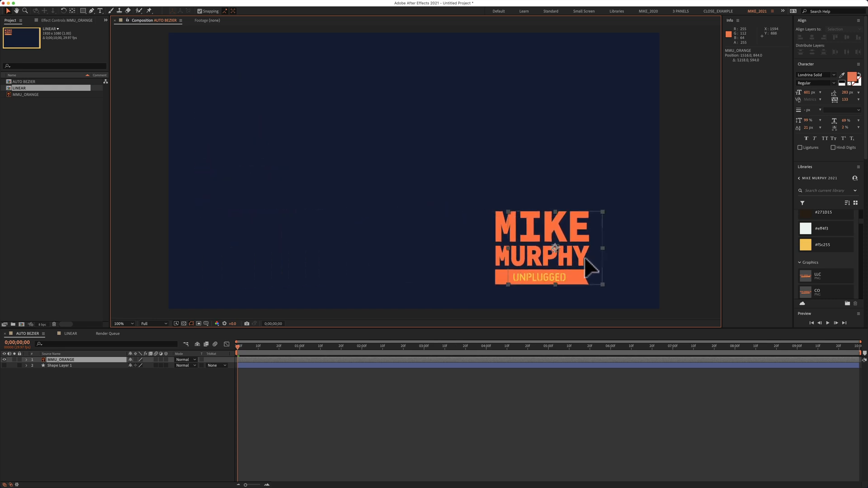
{"action": "left_click_drag", "start_coordinate": [554, 249], "coordinate": [241, 94]}
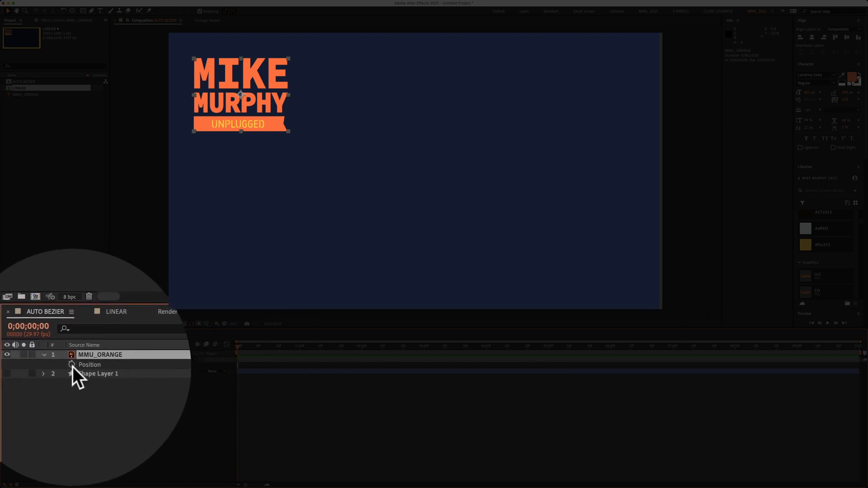
{"action": "left_click", "coordinate": [71, 364]}
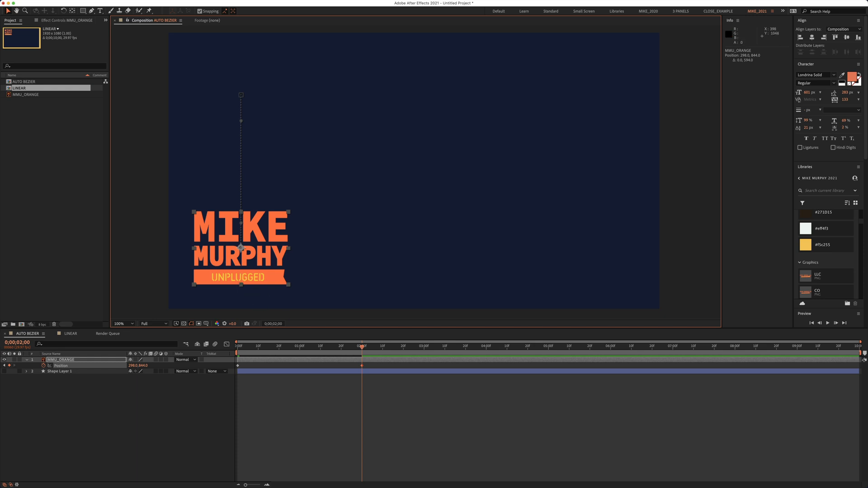
Step: Add a Position keyframe near 4 seconds sending the logo right, then preview the motion
{"action": "left_click", "coordinate": [402, 345]}
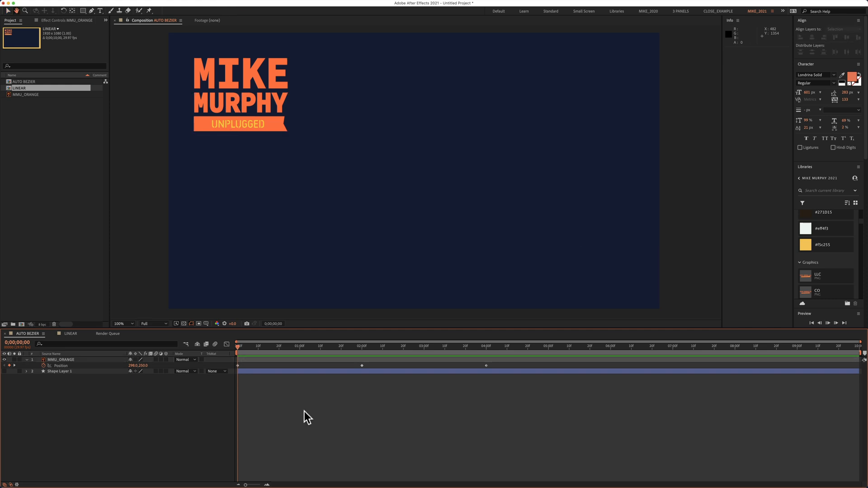
{"action": "key", "text": "space"}
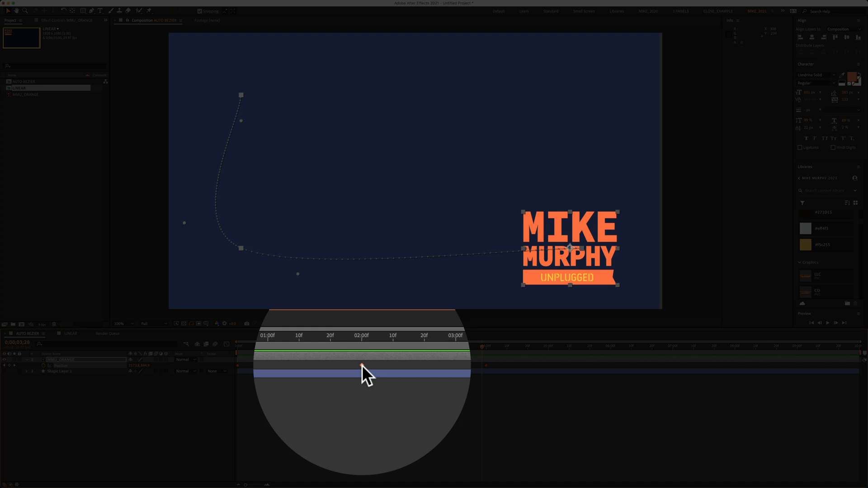
Step: Show Keyframe Interpolation for the middle Position keyframe (Linear temporal, Auto Bezier spatial)
{"action": "right_click", "coordinate": [365, 371]}
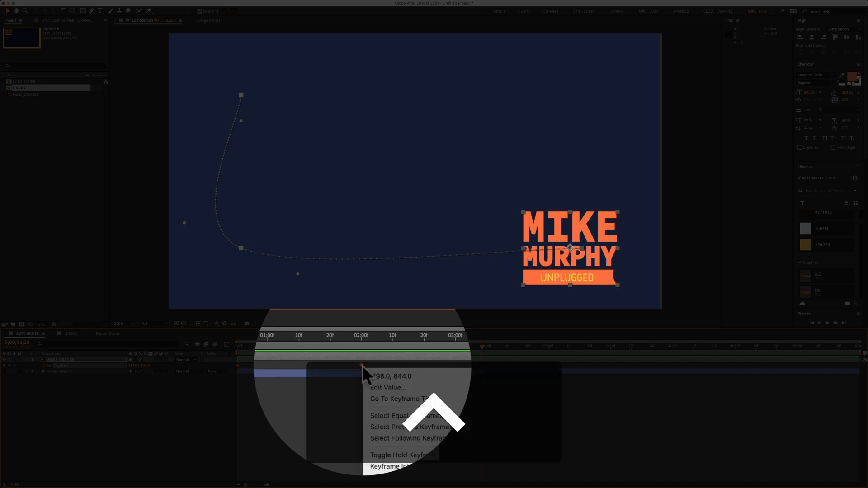
{"action": "mouse_move", "coordinate": [390, 404]}
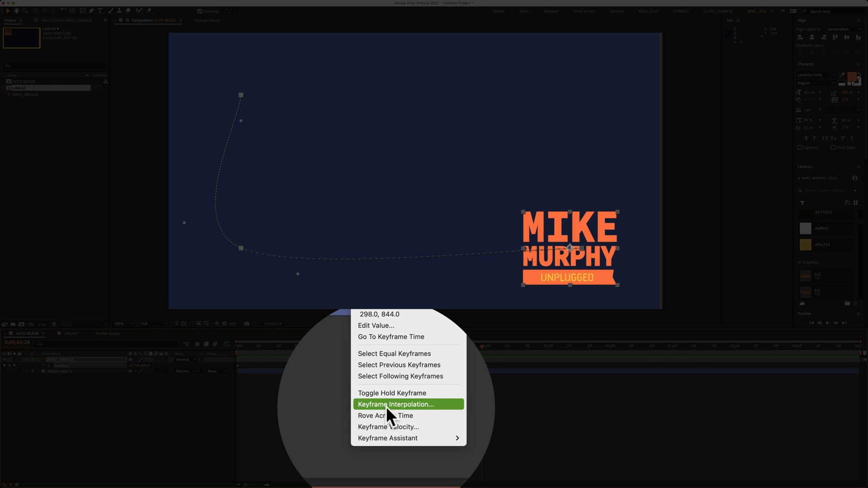
{"action": "left_click", "coordinate": [396, 404]}
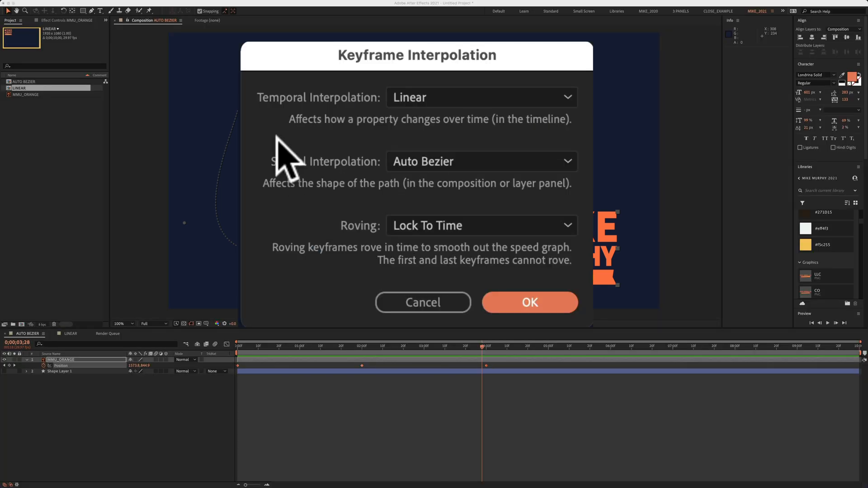
{"action": "mouse_move", "coordinate": [343, 193]}
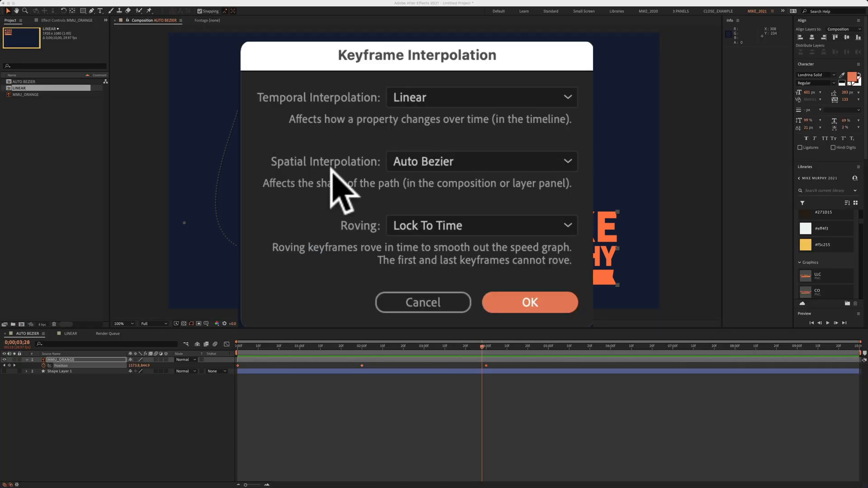
{"action": "mouse_move", "coordinate": [412, 194]}
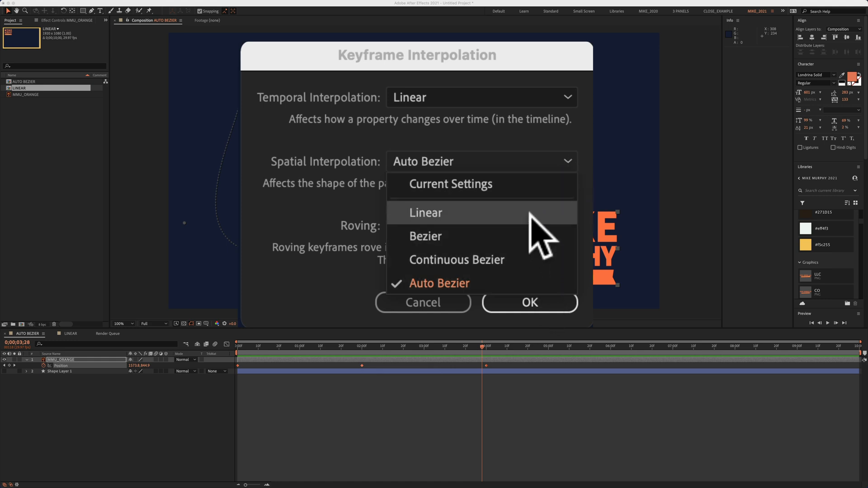
Step: Set the middle keyframe's Spatial Interpolation to Linear so the path corners sharply
{"action": "left_click", "coordinate": [425, 212]}
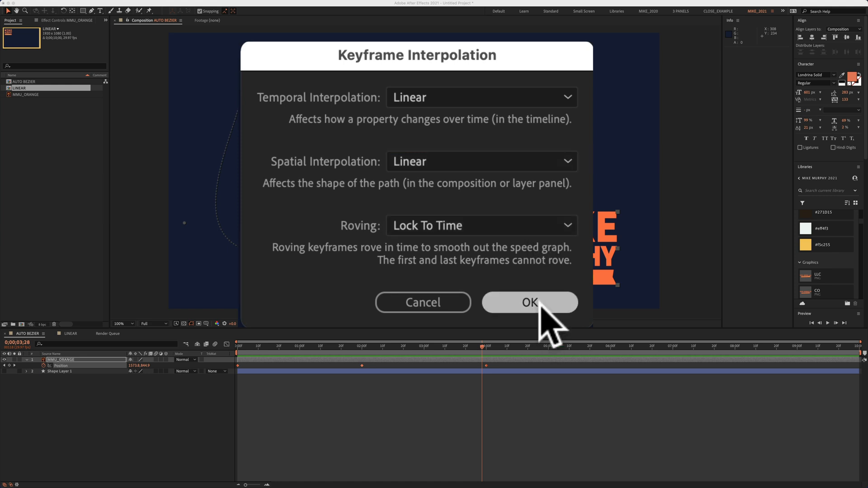
{"action": "left_click", "coordinate": [528, 302]}
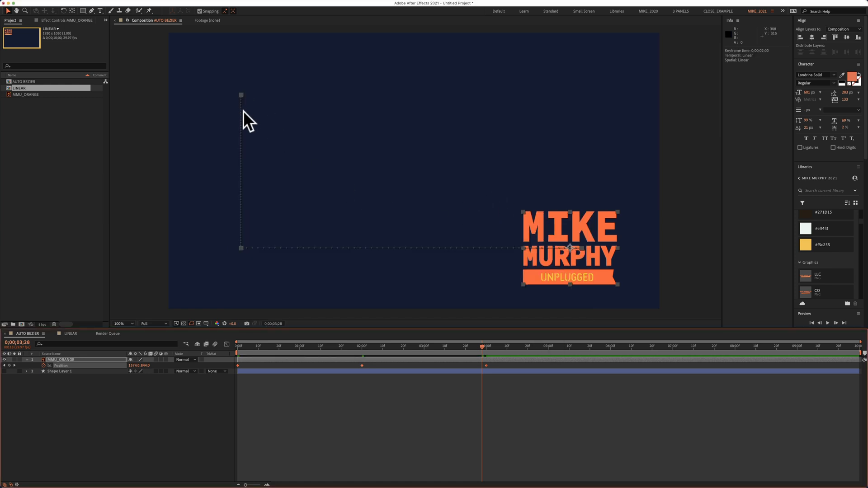
{"action": "mouse_move", "coordinate": [346, 354]}
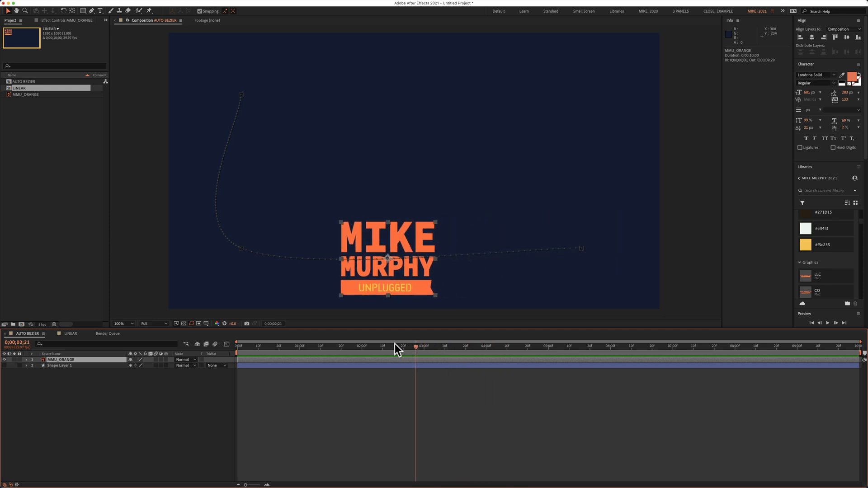
Step: Restore the curved path and move the playhead back to 0 seconds
{"action": "left_click", "coordinate": [237, 345]}
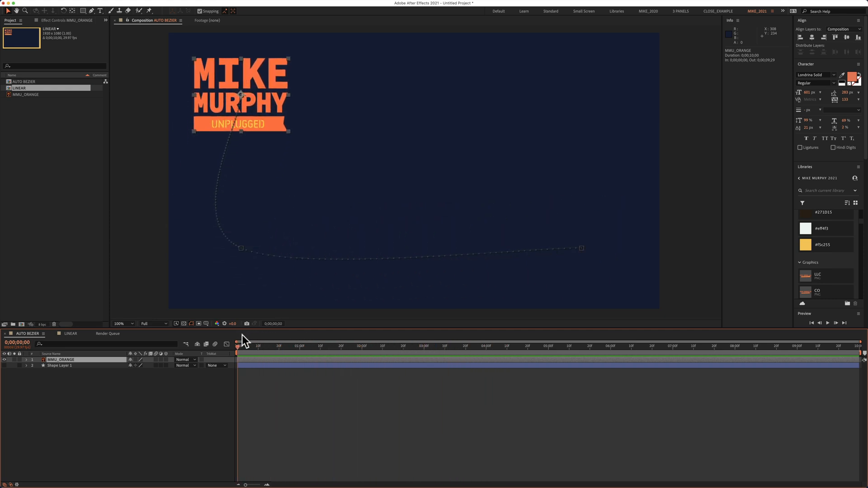